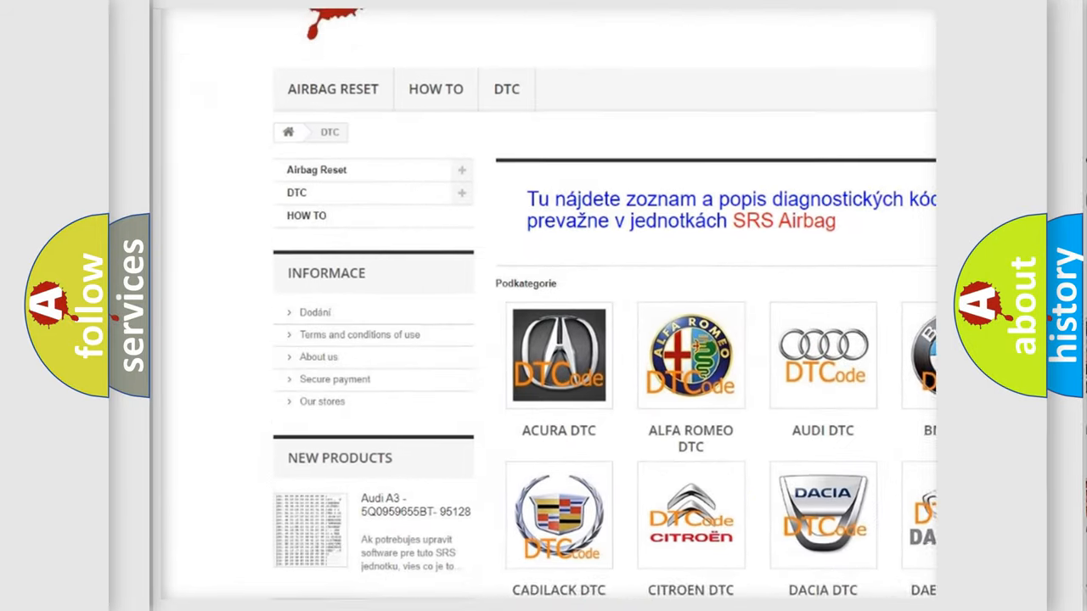
pyautogui.scroll(-3)
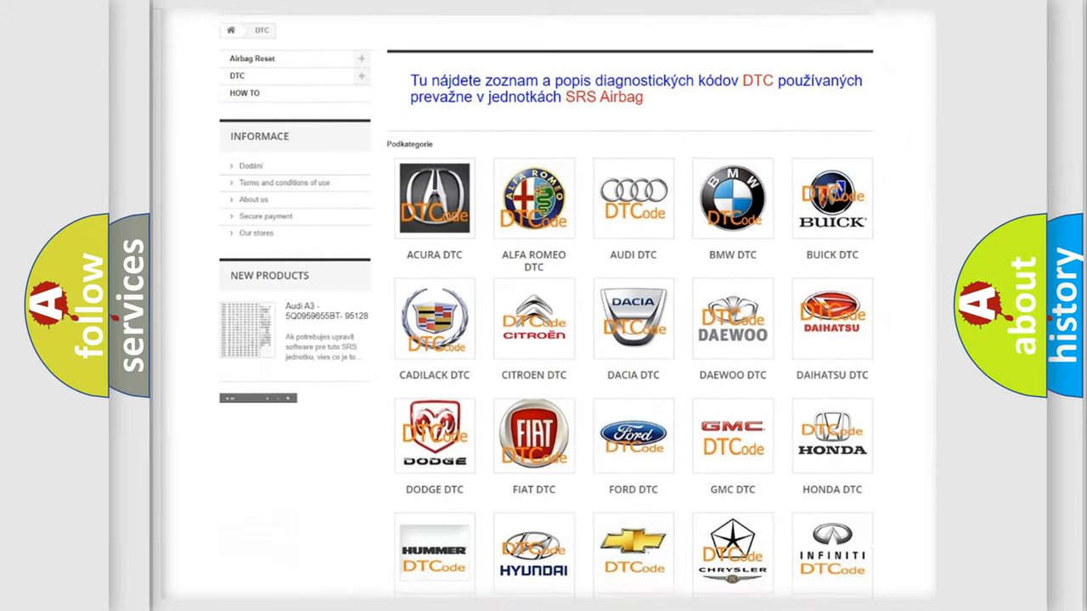
pyautogui.scroll(-3)
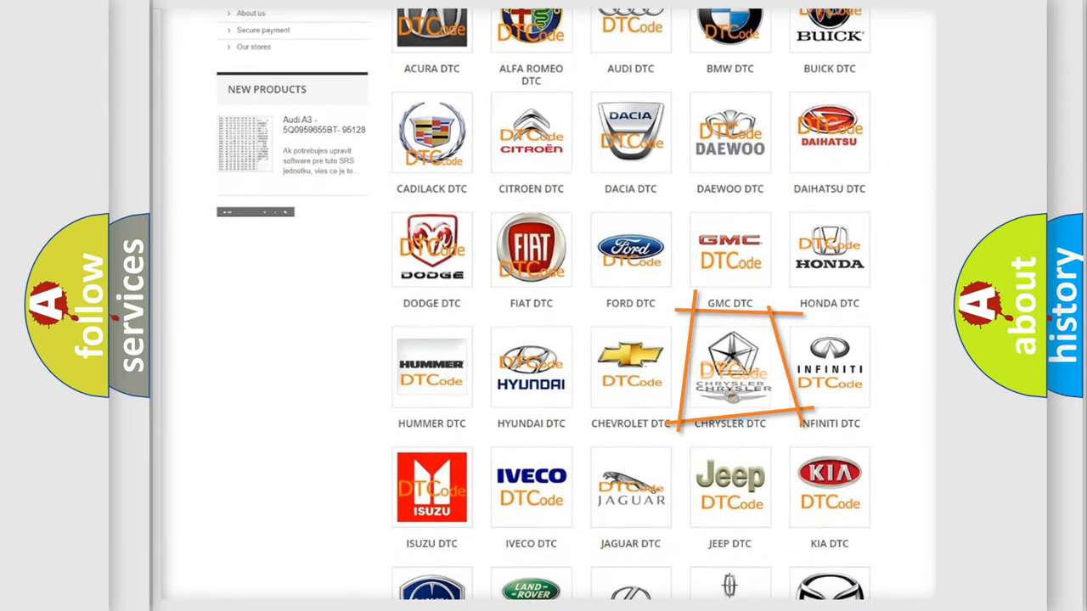